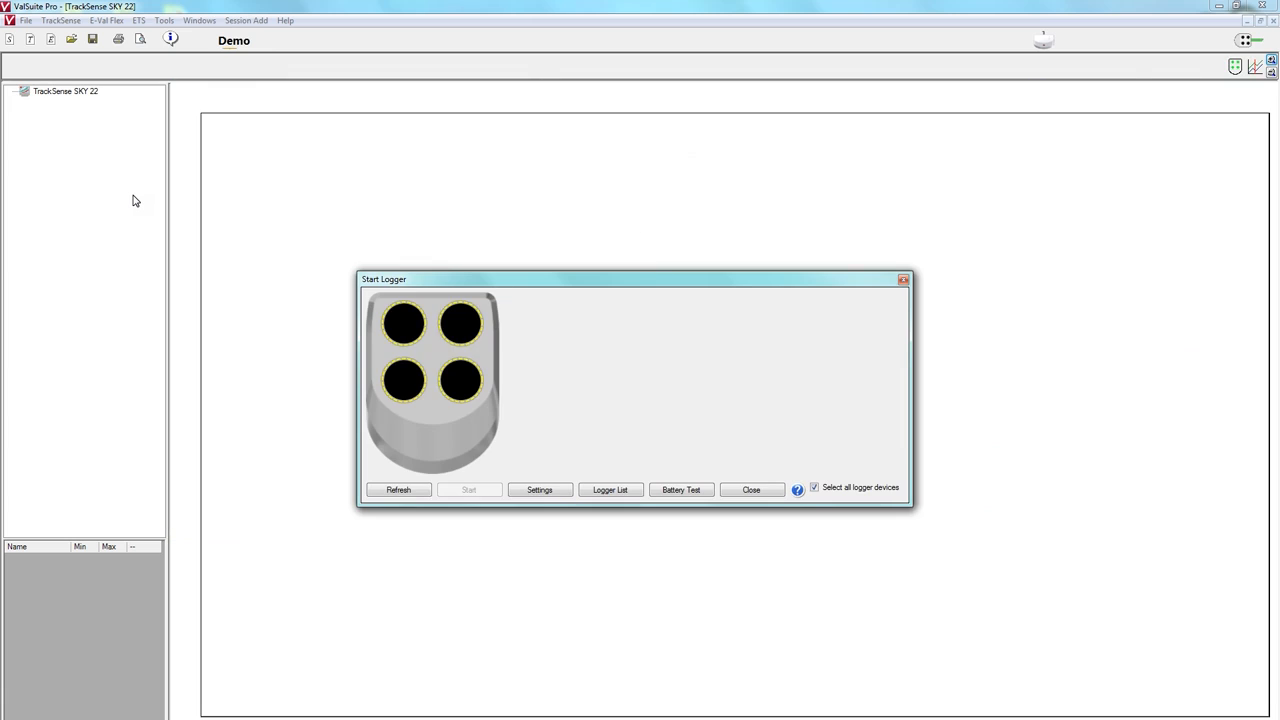
- Refresh the reader to detect the four loggers and start all of them recording
{"action": "left_click", "coordinate": [398, 489]}
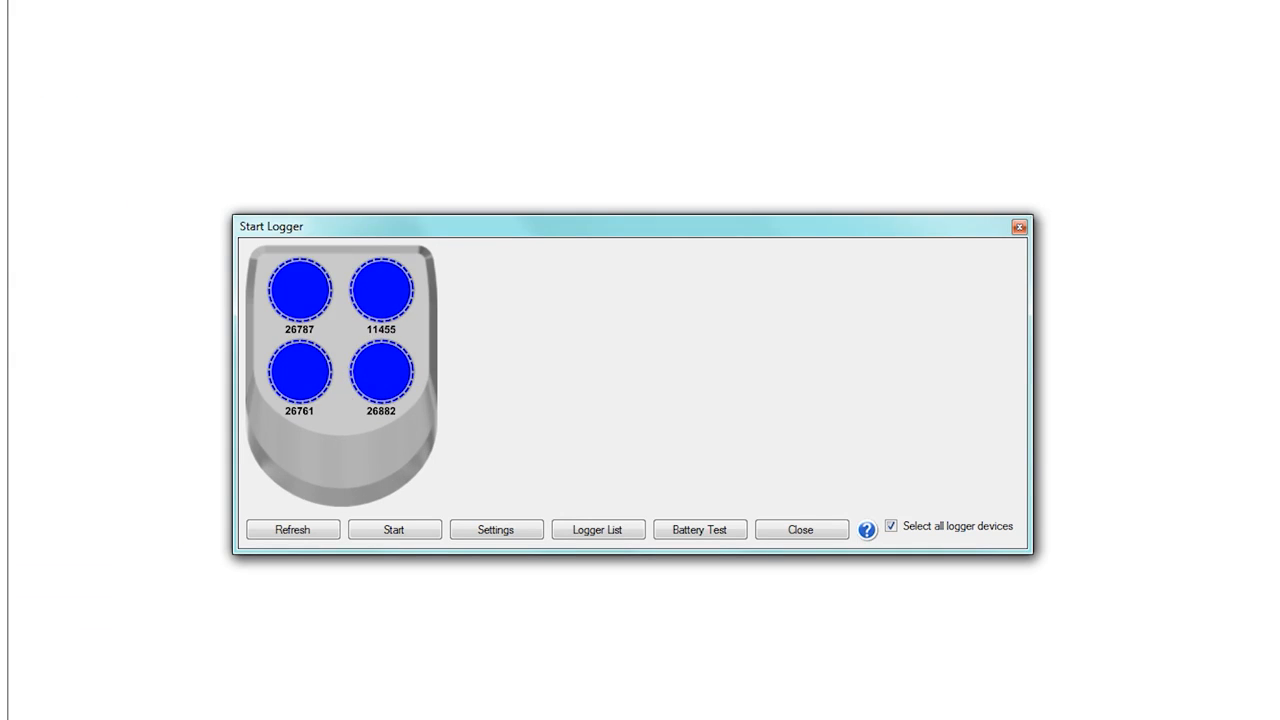
{"action": "left_click", "coordinate": [394, 529]}
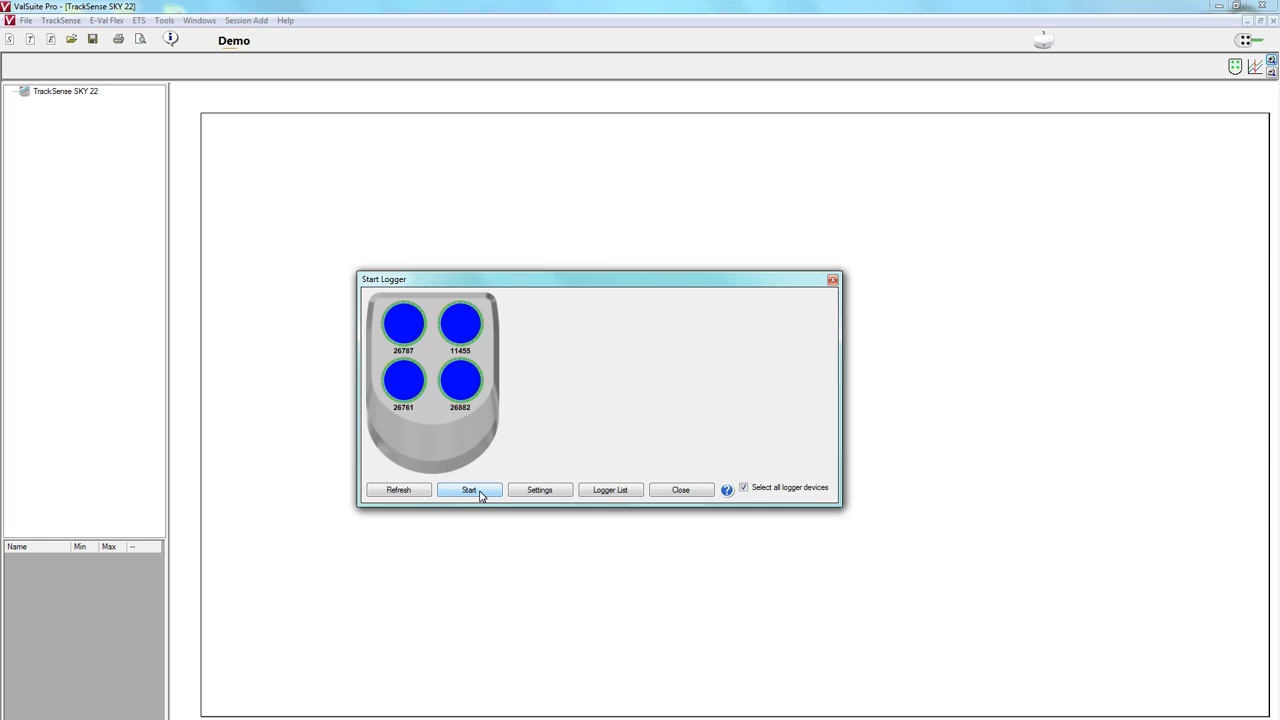
{"action": "left_click", "coordinate": [468, 489]}
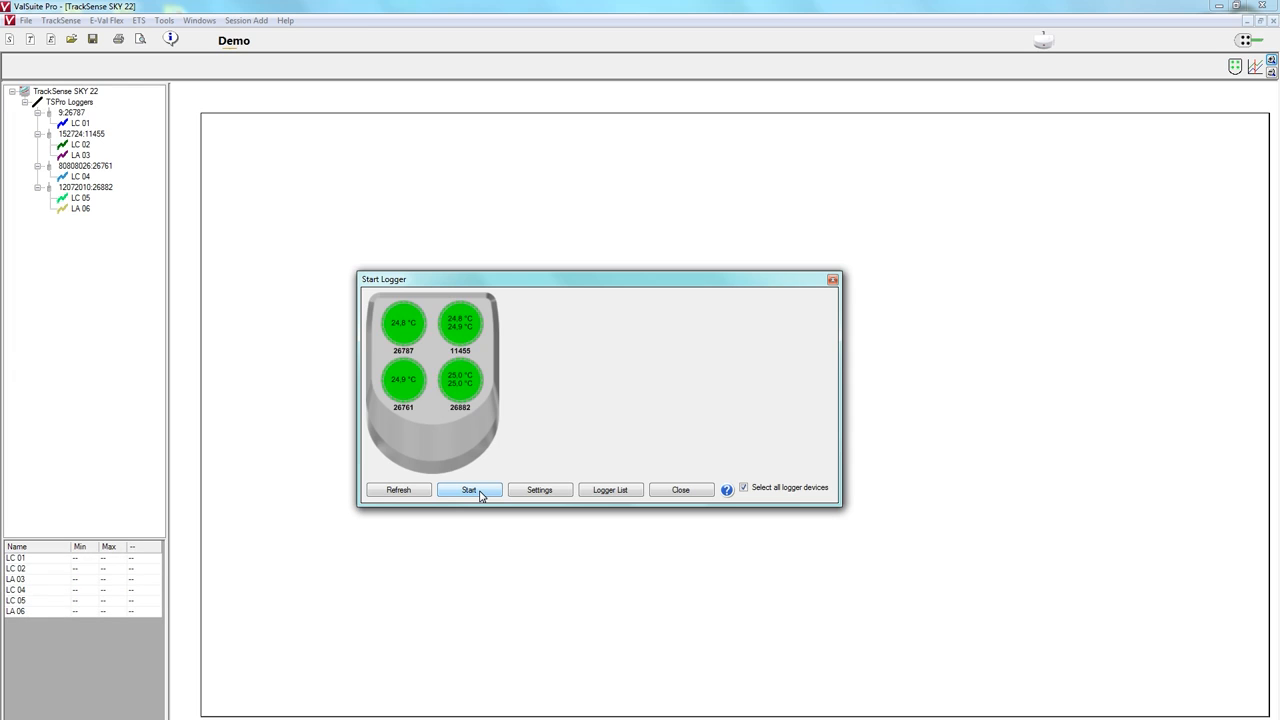
{"action": "left_click", "coordinate": [680, 489]}
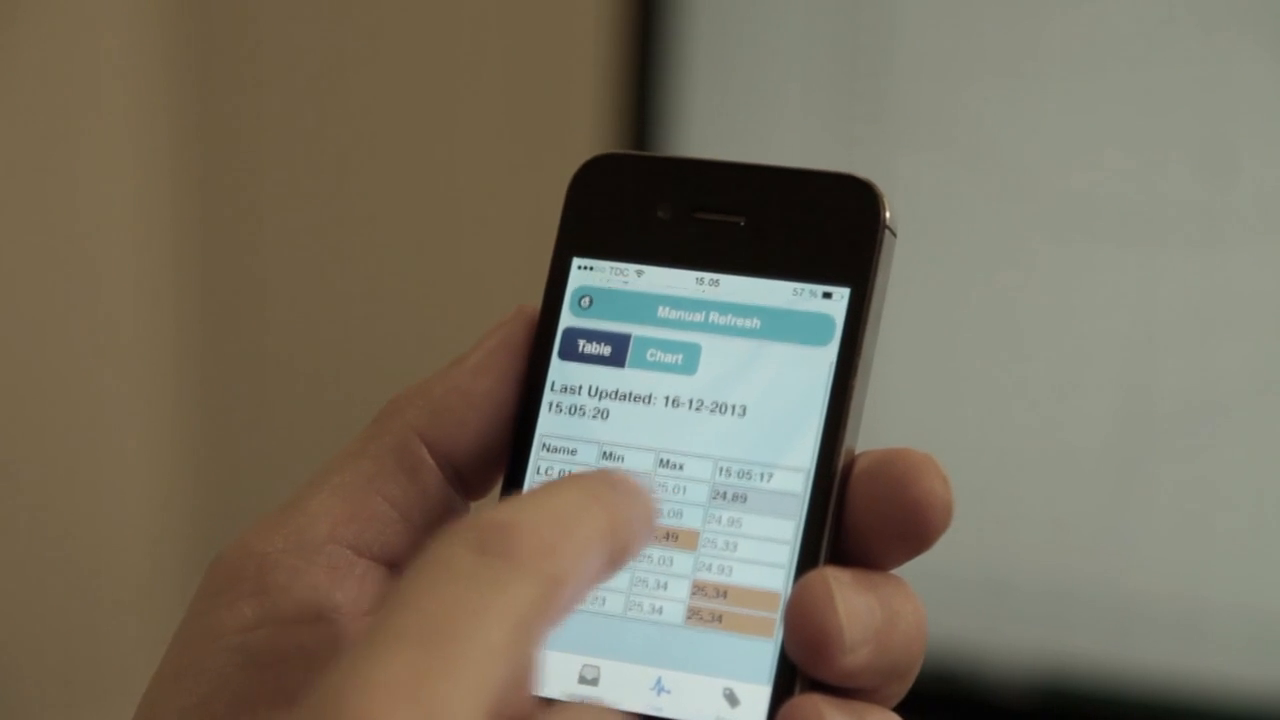
- Refresh the Table view to show the current values from the running loggers
{"action": "left_click", "coordinate": [663, 357]}
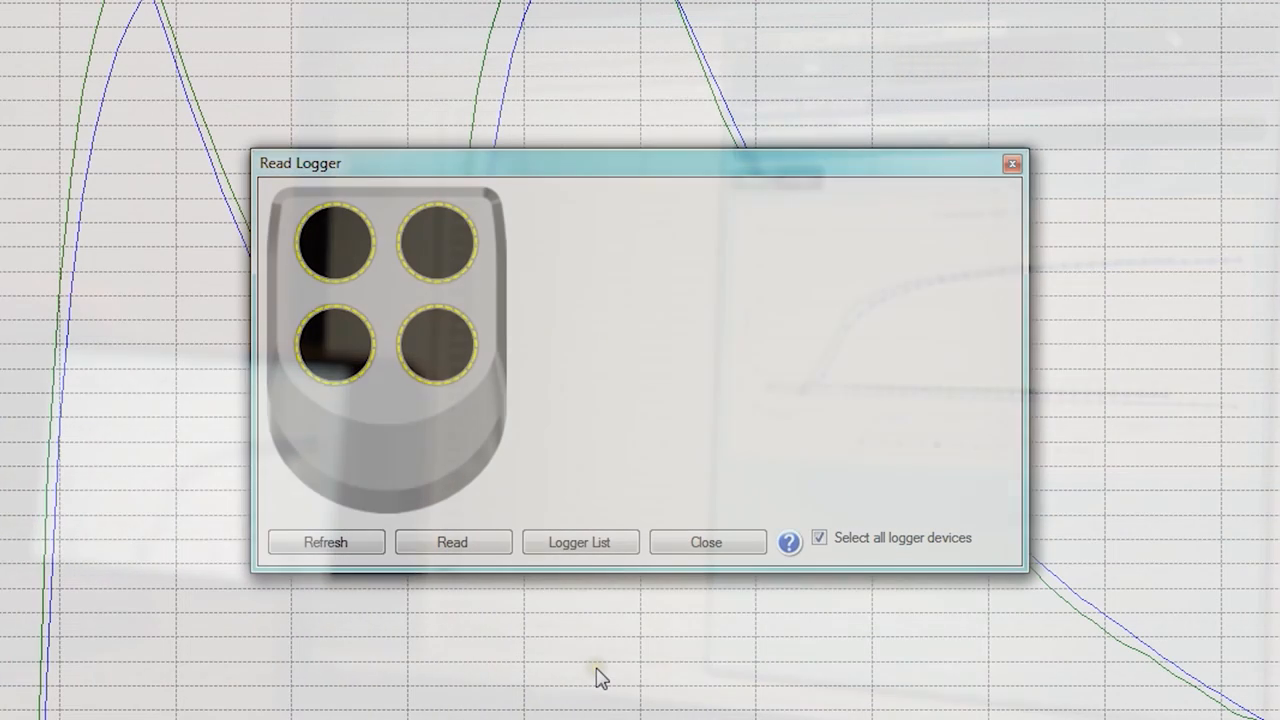
- Refresh to detect the four loggers in the reader and read out their recorded data
{"action": "left_click", "coordinate": [325, 542]}
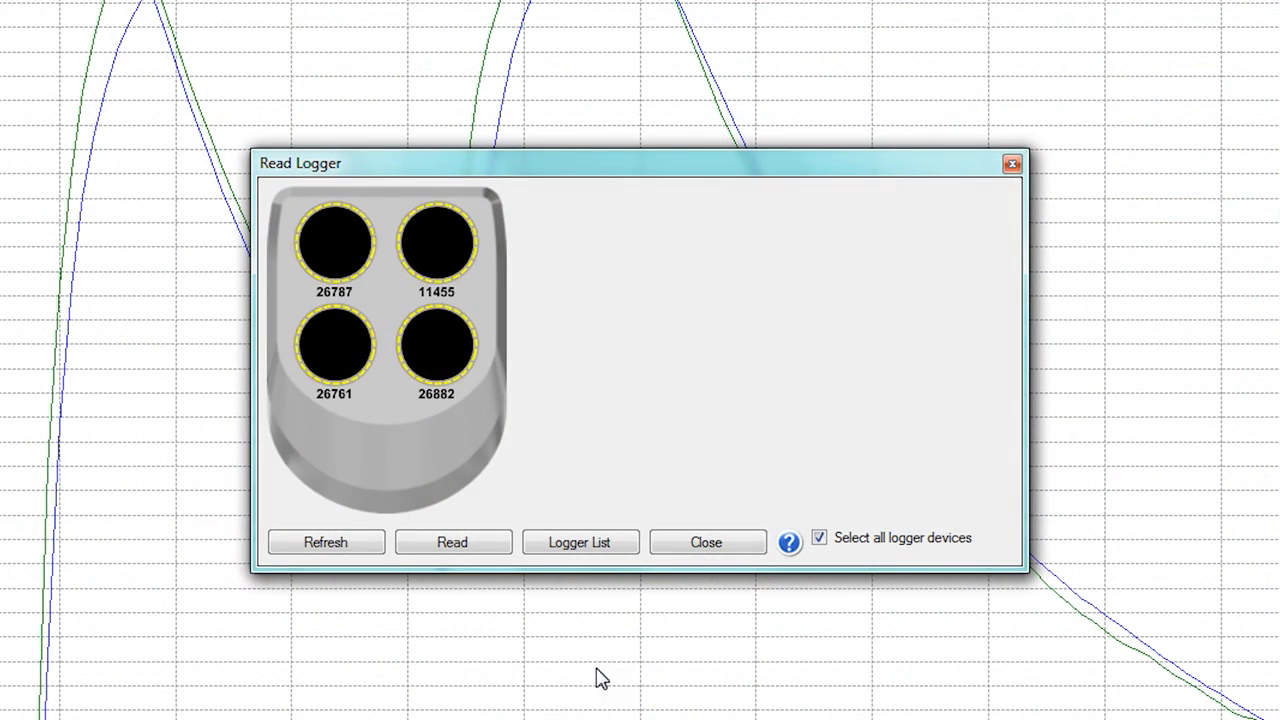
{"action": "left_click", "coordinate": [452, 542]}
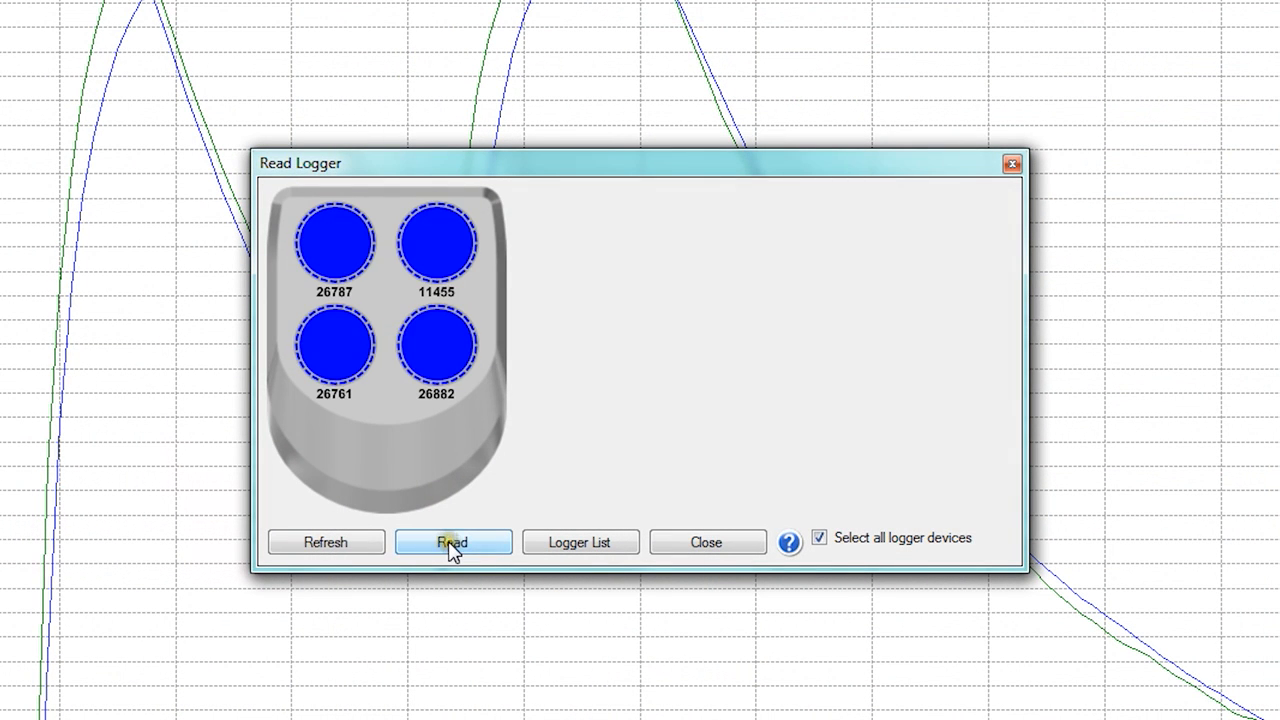
{"action": "left_click", "coordinate": [452, 541]}
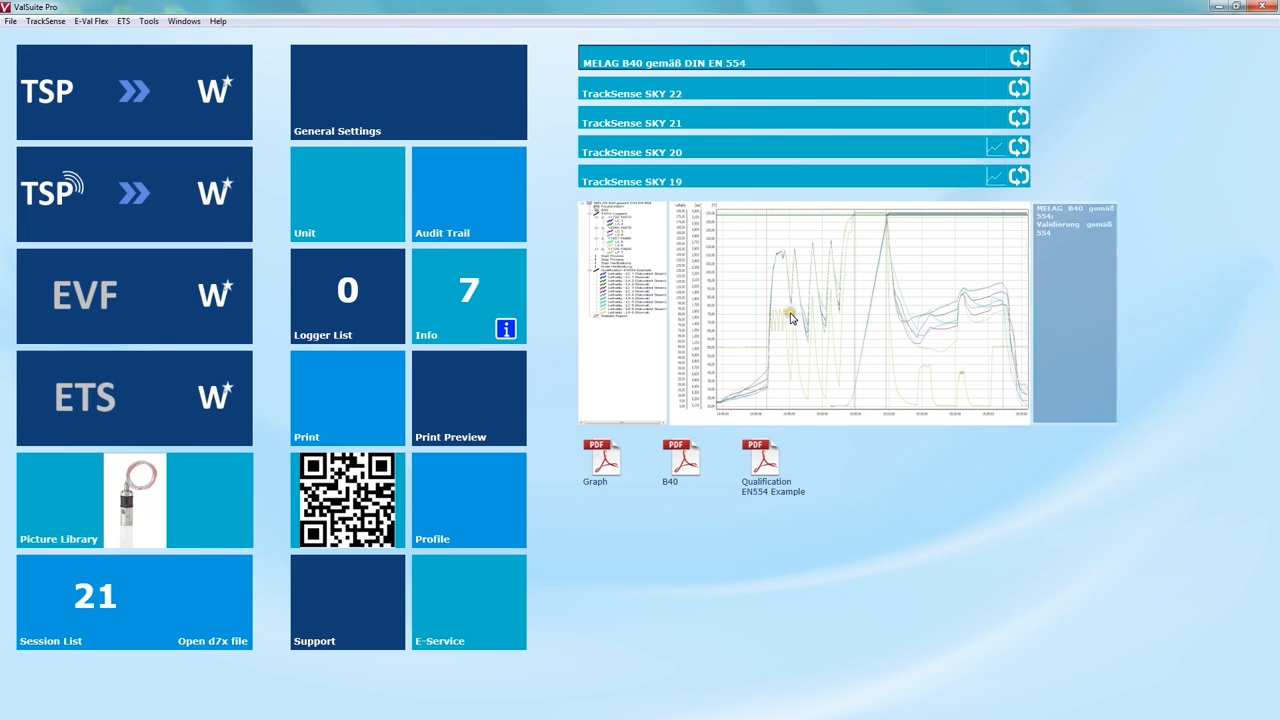
- Load the 'MELAG B40 gemäß DIN EN 554' session and confirm the TrackSense Unit dialog
{"action": "double_click", "coordinate": [790, 315]}
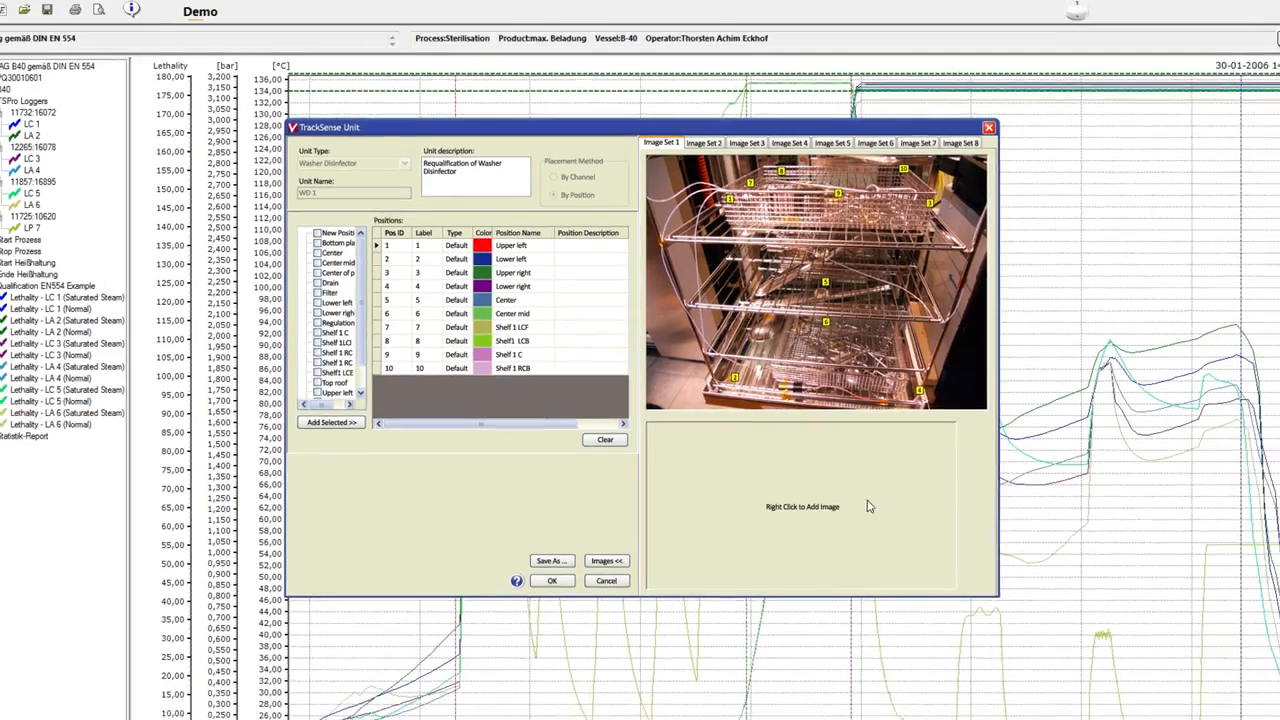
{"action": "left_click", "coordinate": [551, 580]}
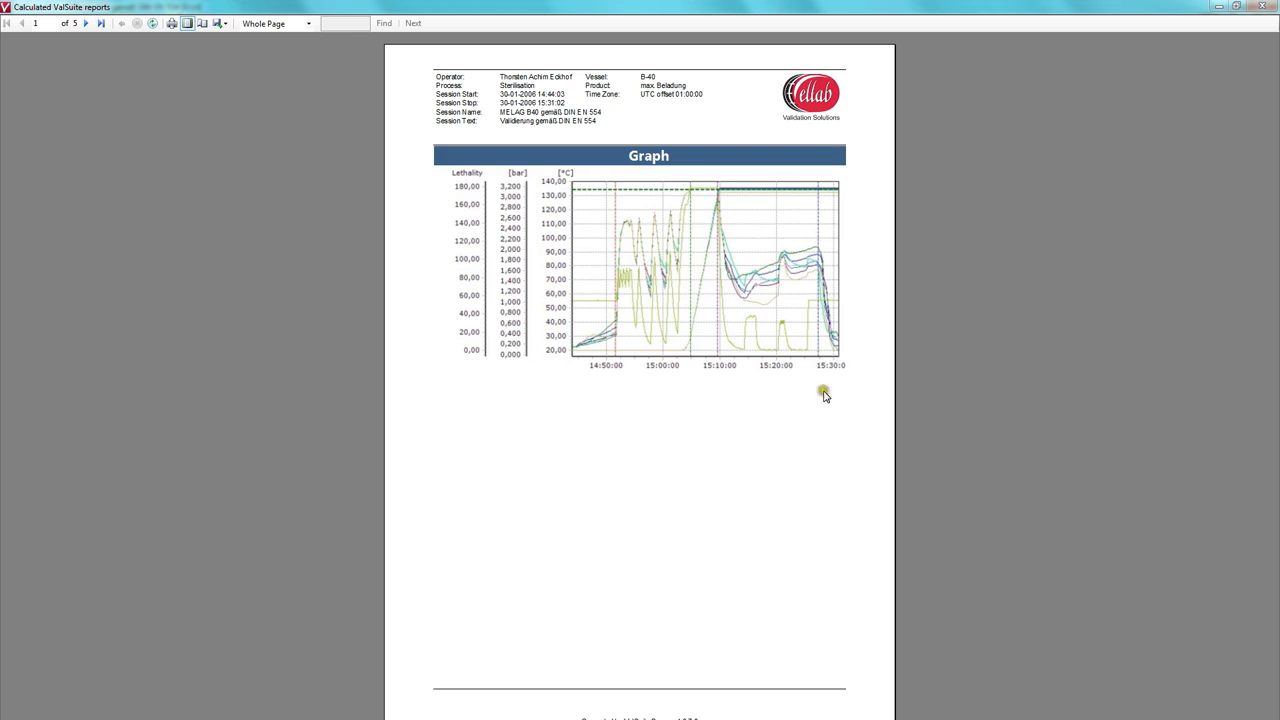
{"action": "mouse_move", "coordinate": [417, 256]}
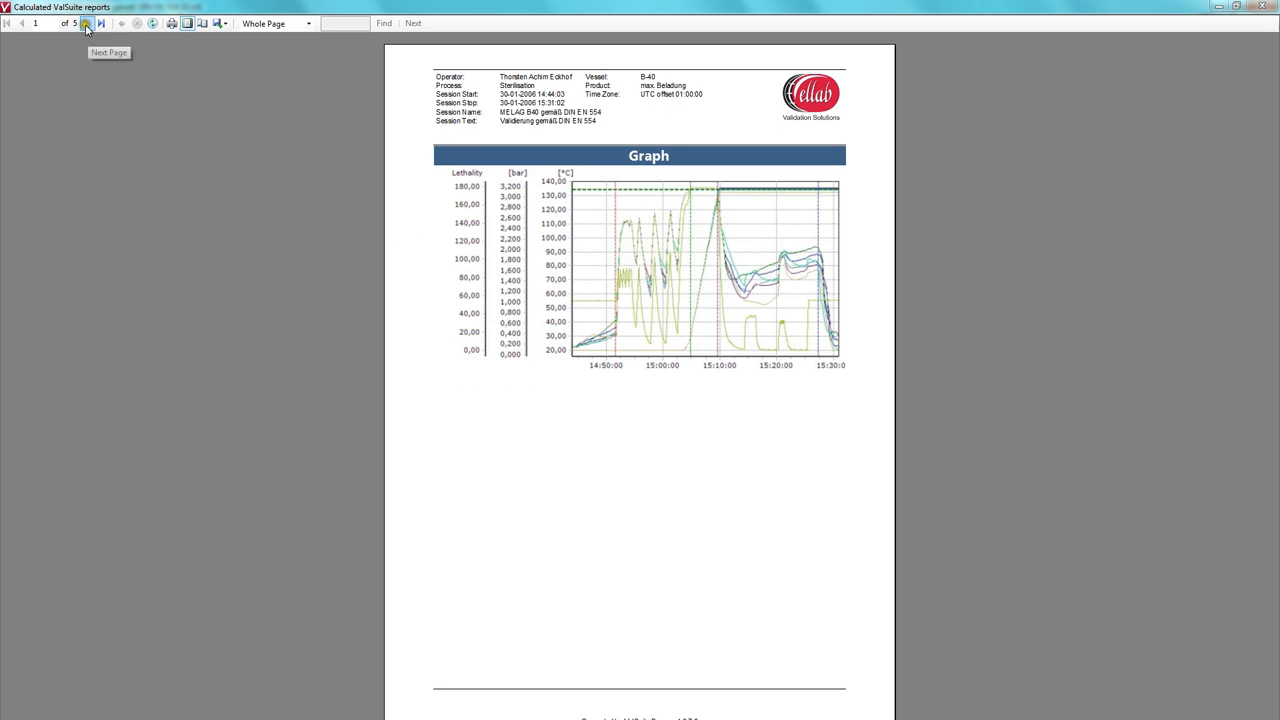
- Advance the report to page 5 and list the Excel, PDF and Word export formats
{"action": "left_click", "coordinate": [86, 23]}
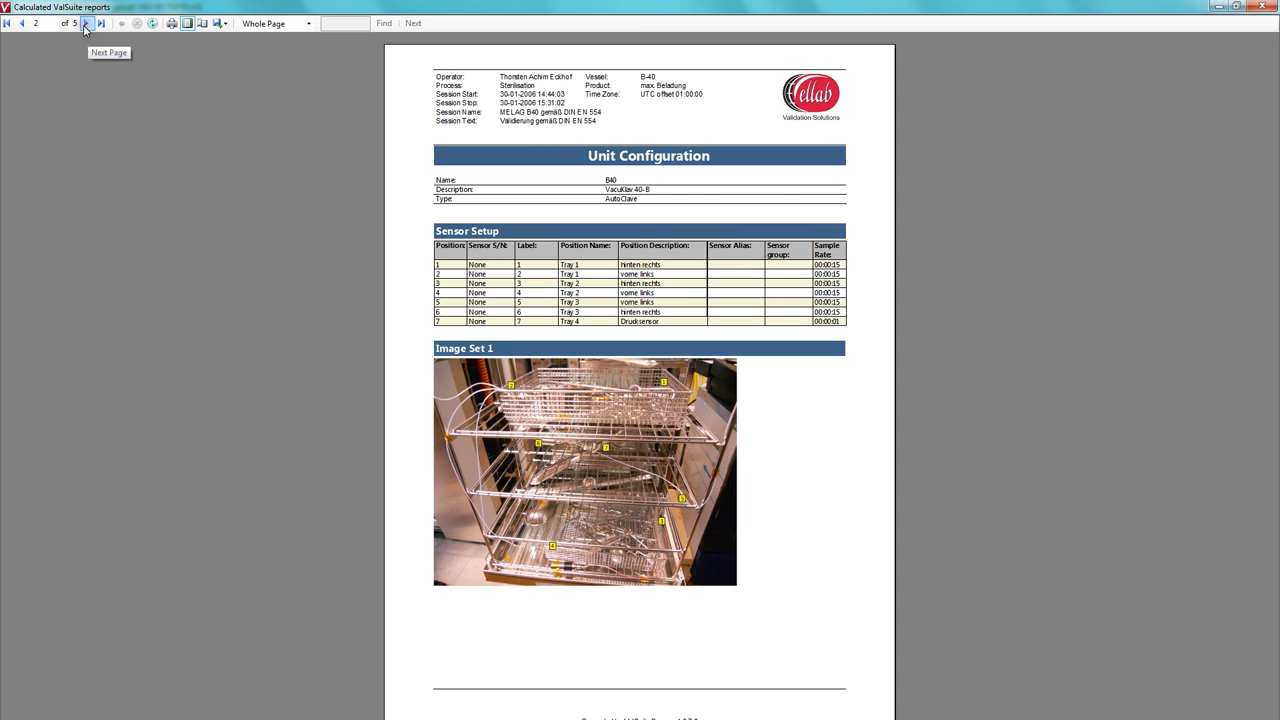
{"action": "left_click", "coordinate": [100, 23]}
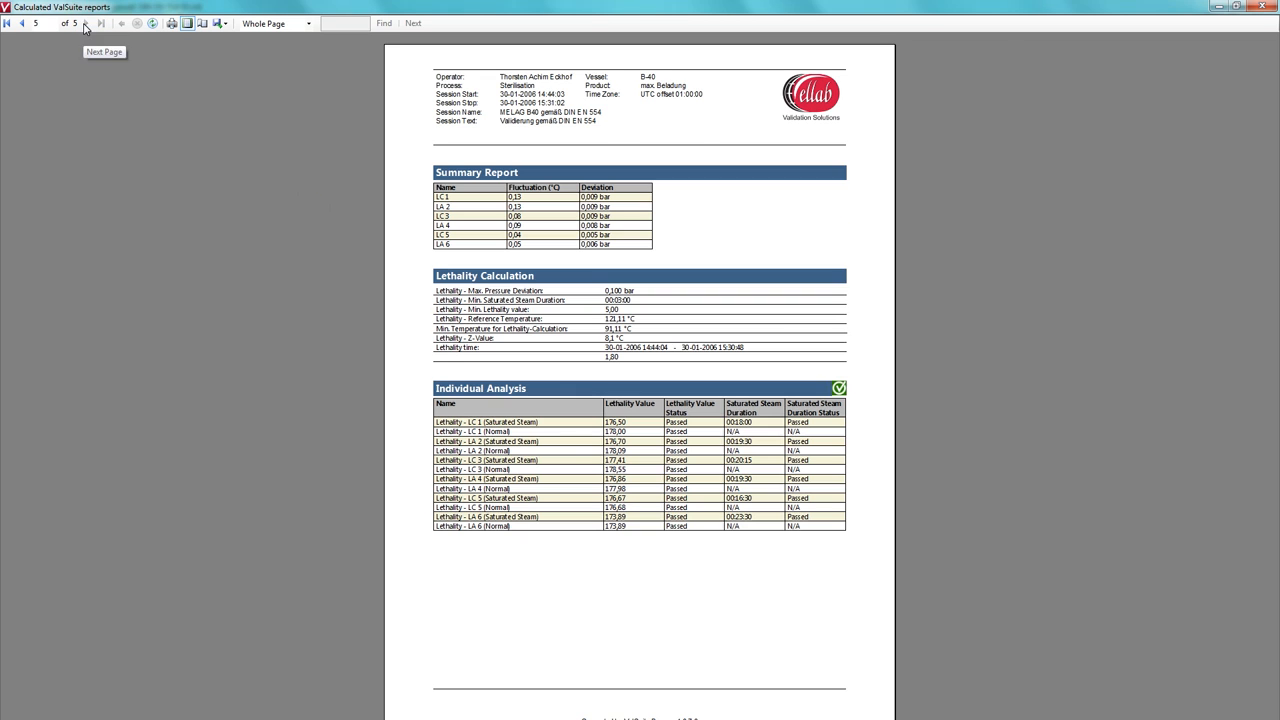
{"action": "mouse_move", "coordinate": [220, 23]}
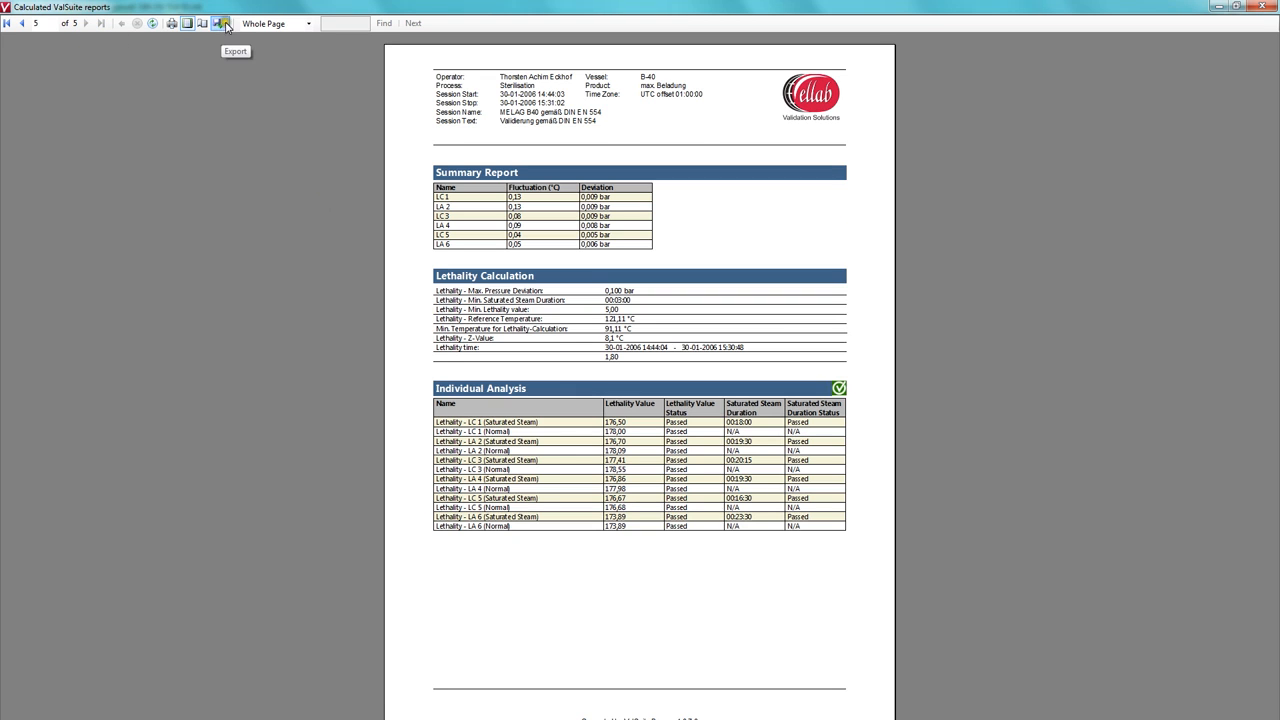
{"action": "left_click", "coordinate": [219, 23]}
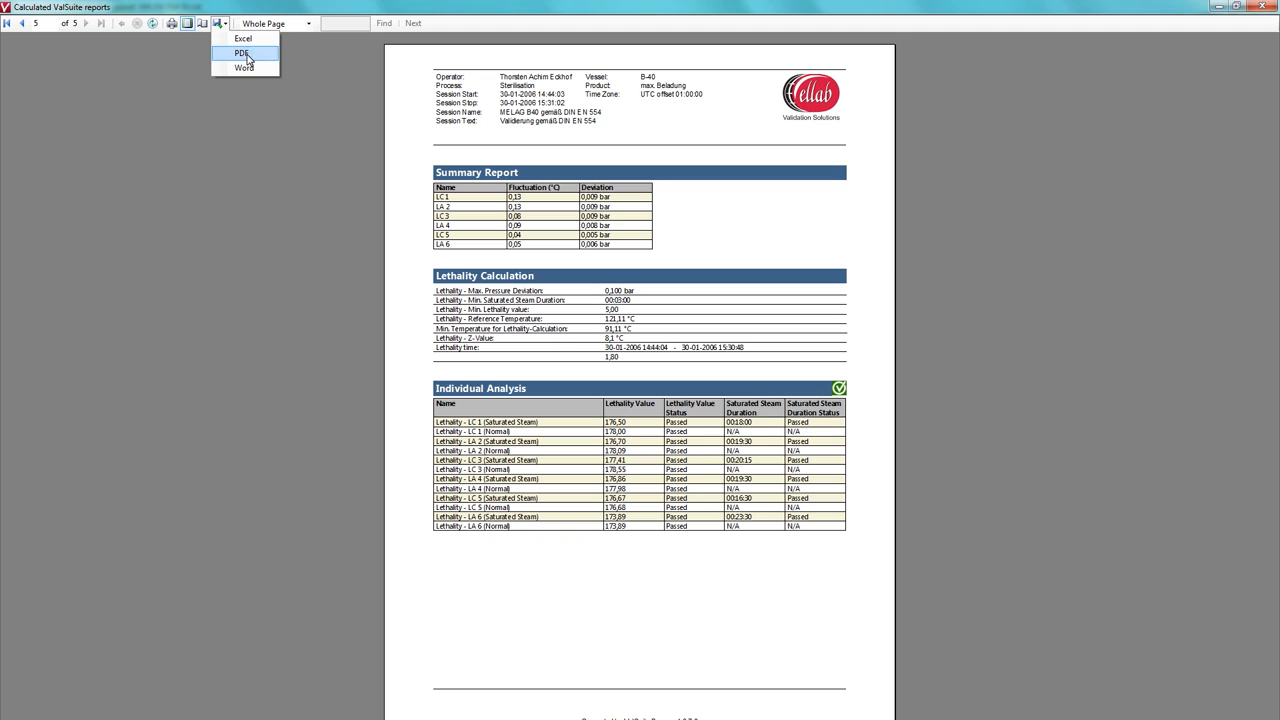